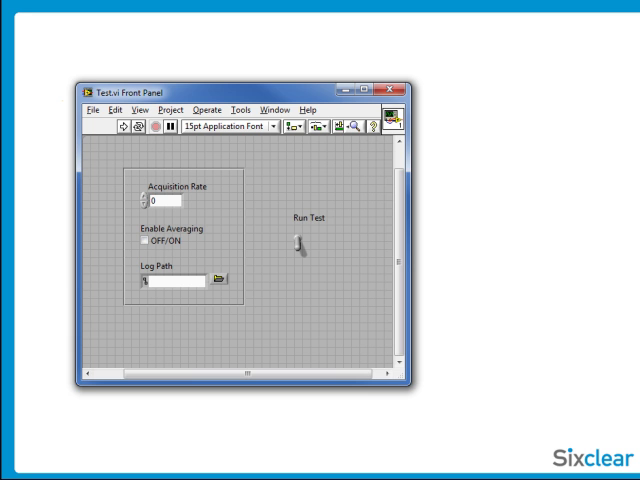
pyautogui.moveTo(458, 342)
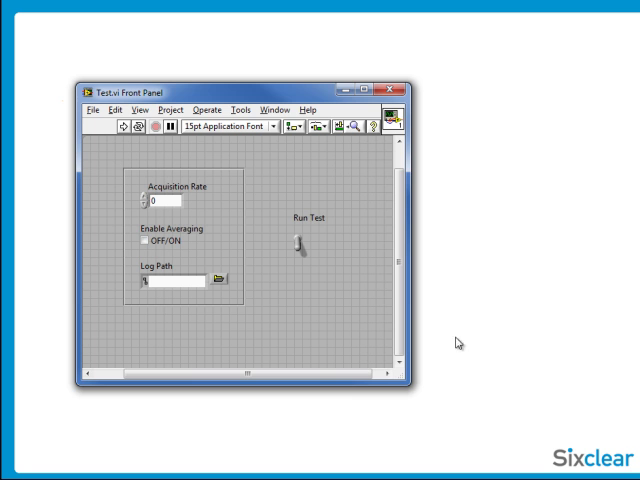
pyautogui.moveTo(264, 316)
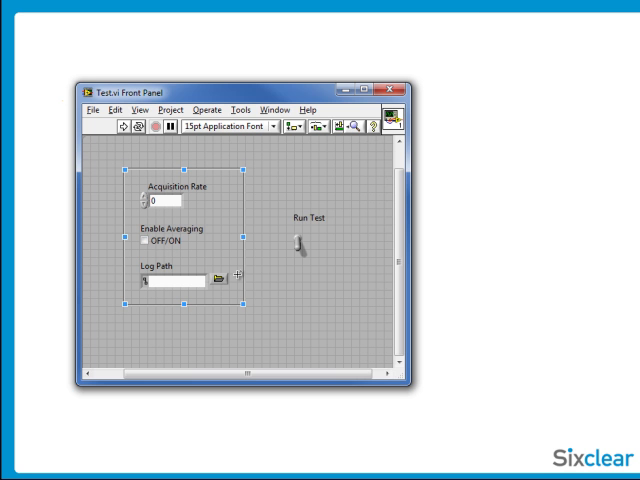
pyautogui.moveTo(292, 244)
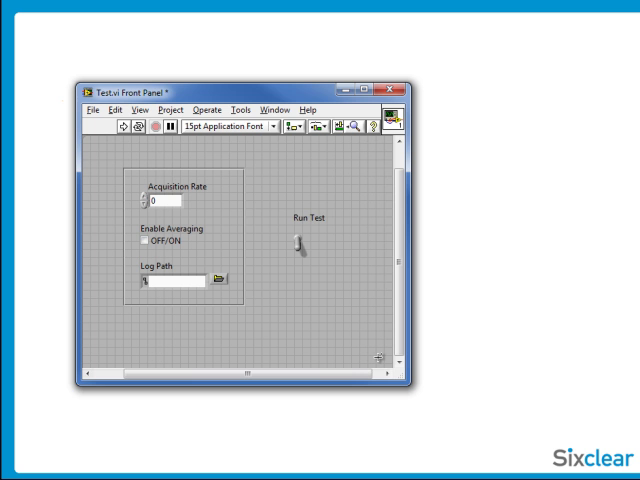
# Step: Add a Disabled property node for the Acquisition Rate control from its Create menu
pyautogui.click(150, 202)
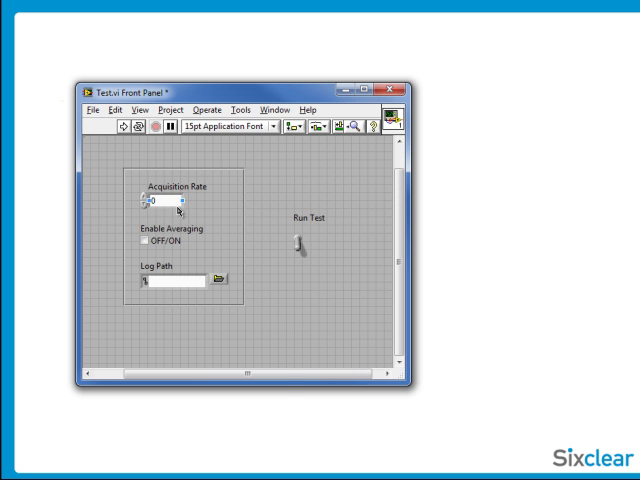
pyautogui.rightClick(160, 204)
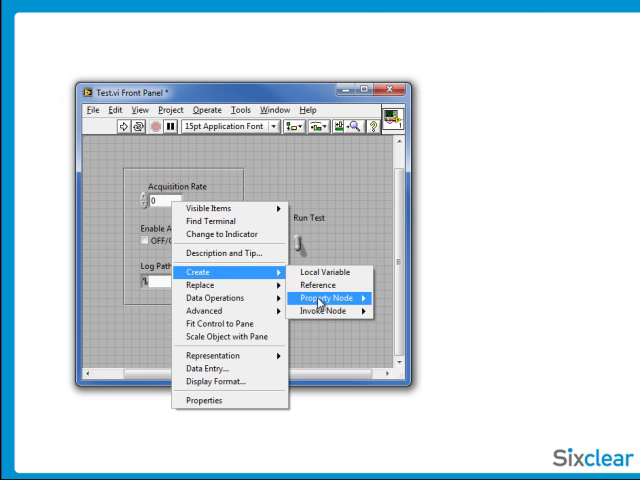
pyautogui.click(328, 296)
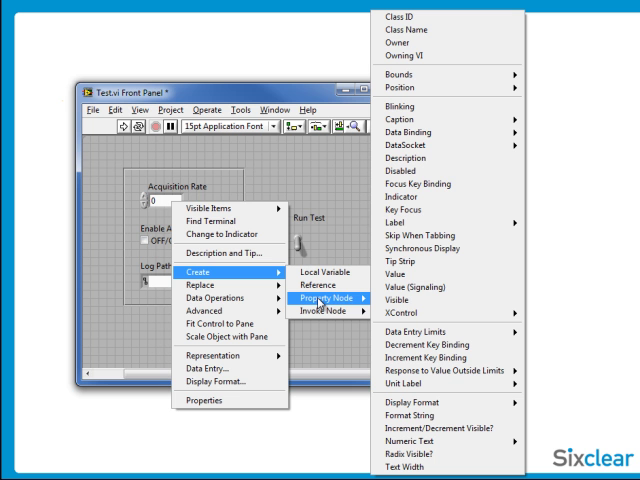
pyautogui.moveTo(410, 170)
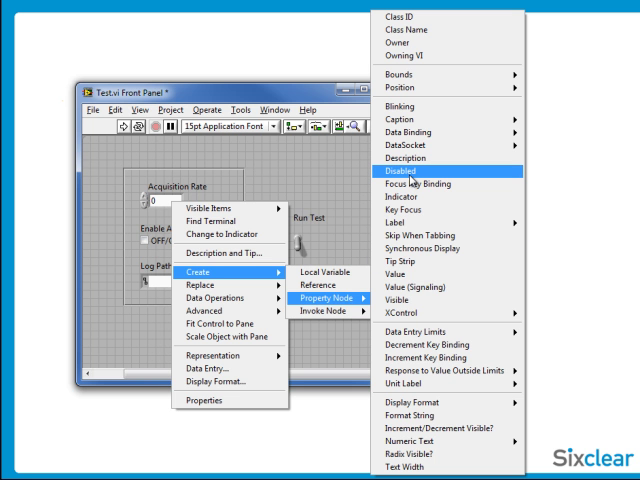
pyautogui.click(404, 172)
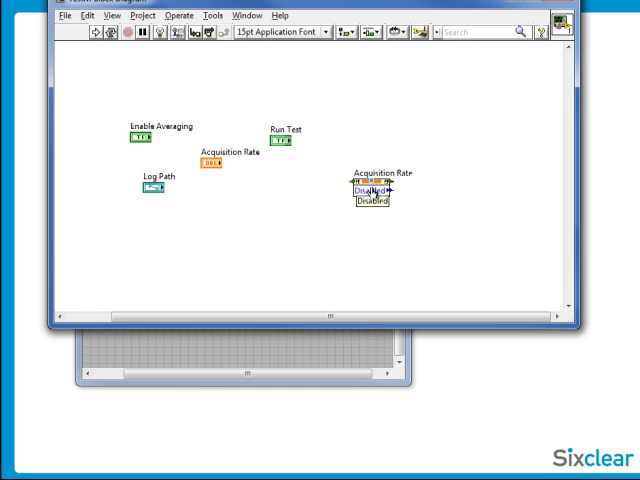
# Step: Change the node to write and attach a 'Disabled and Grayed Out' constant to its Disabled input
pyautogui.rightClick(370, 188)
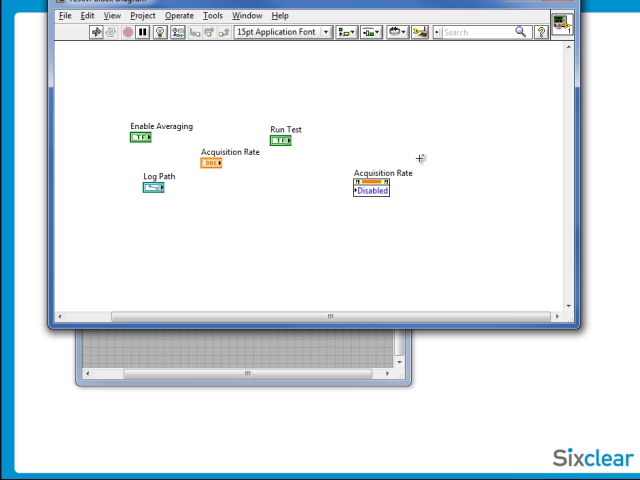
pyautogui.moveTo(344, 198)
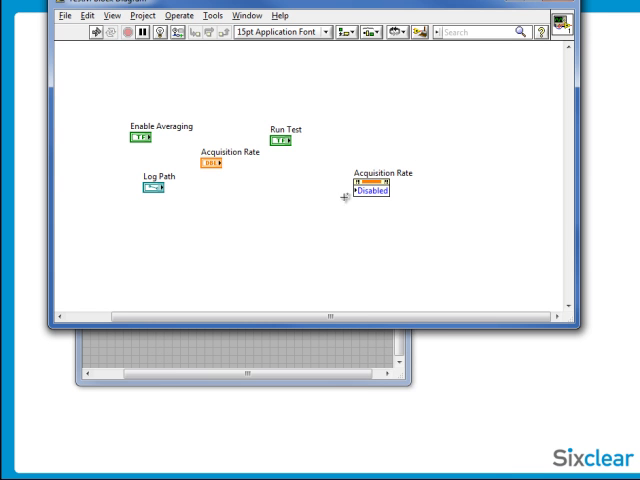
pyautogui.rightClick(368, 192)
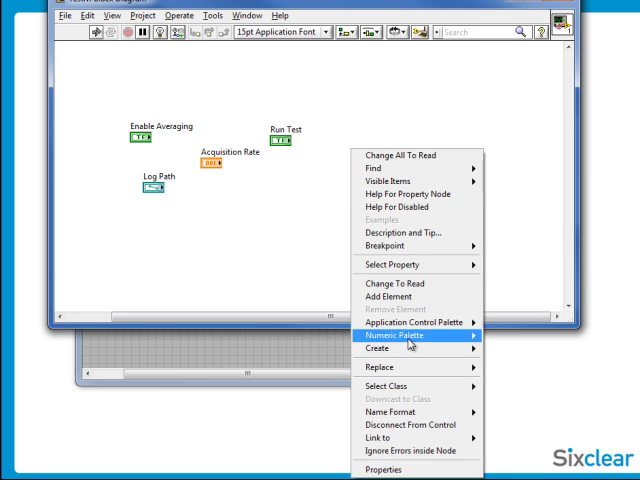
pyautogui.click(386, 336)
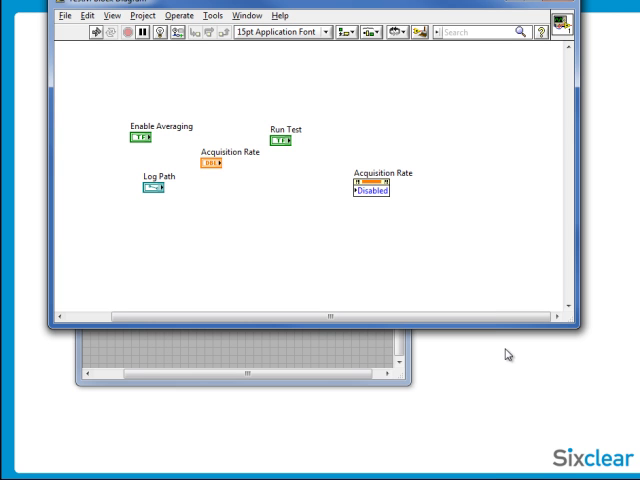
pyautogui.click(368, 192)
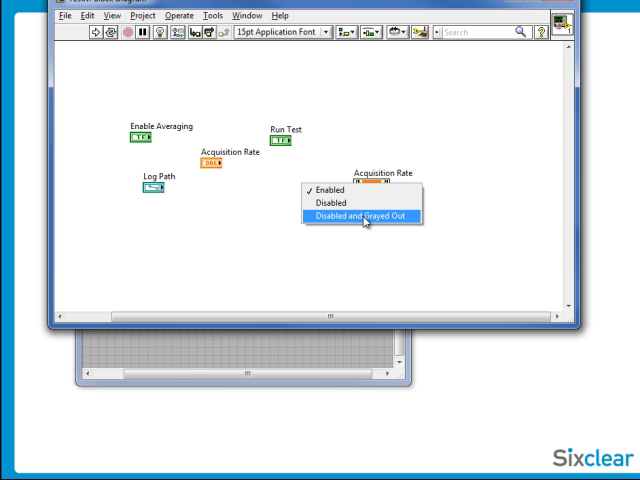
pyautogui.click(368, 214)
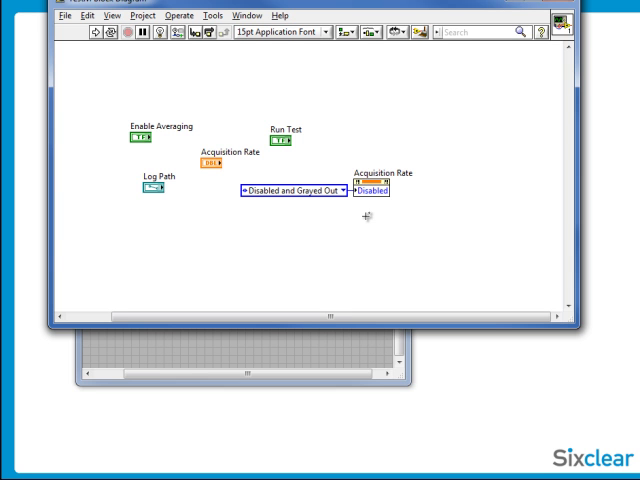
pyautogui.moveTo(364, 216)
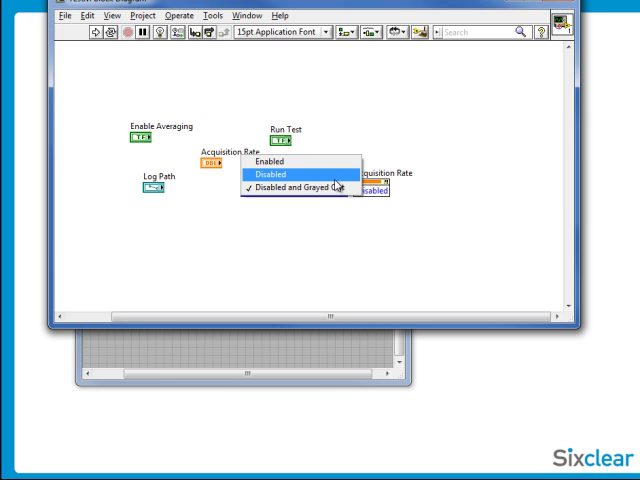
# Step: Wire a Select driven by Run Test between Enabled and Disabled and Grayed Out, then wrap it in a While Loop
pyautogui.click(300, 188)
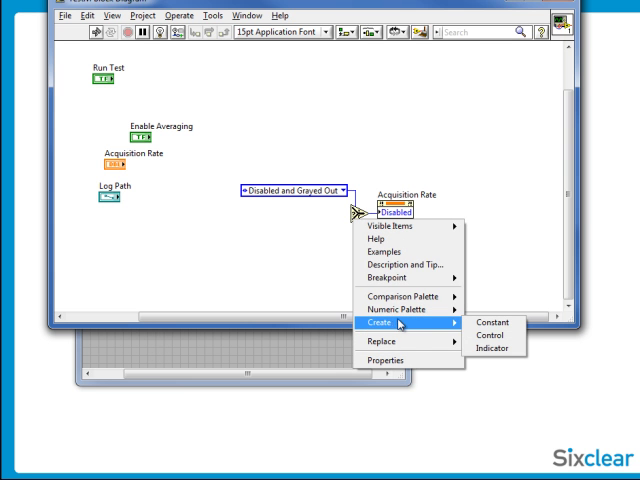
pyautogui.click(480, 320)
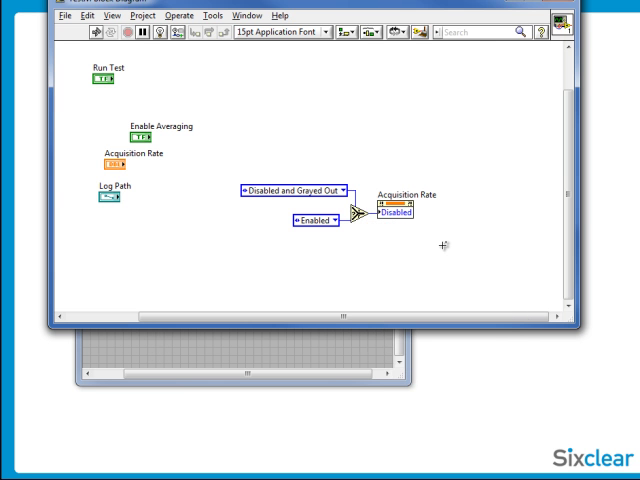
pyautogui.rightClick(444, 244)
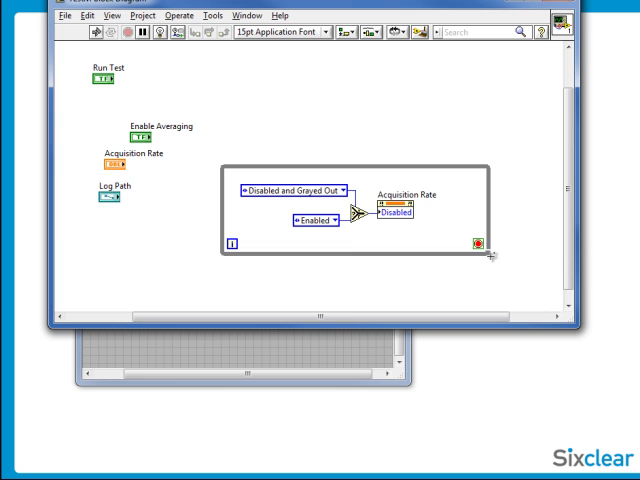
# Step: Create a stop control on the loop condition, add a Wait to pace the loop, and tidy the terminals
pyautogui.rightClick(490, 248)
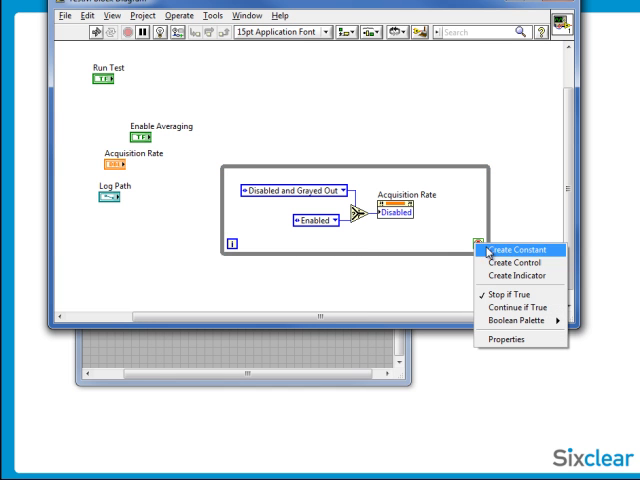
pyautogui.click(516, 252)
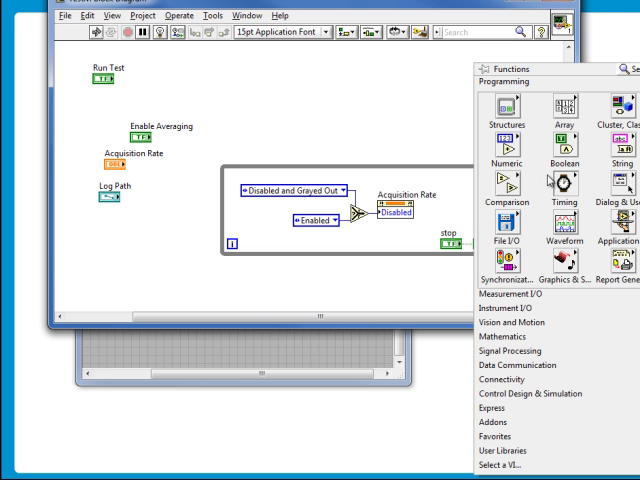
pyautogui.click(564, 184)
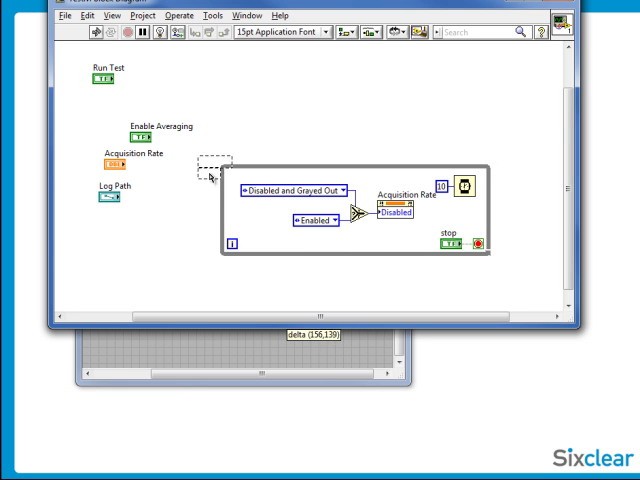
pyautogui.moveTo(96, 76); pyautogui.dragTo(262, 216)
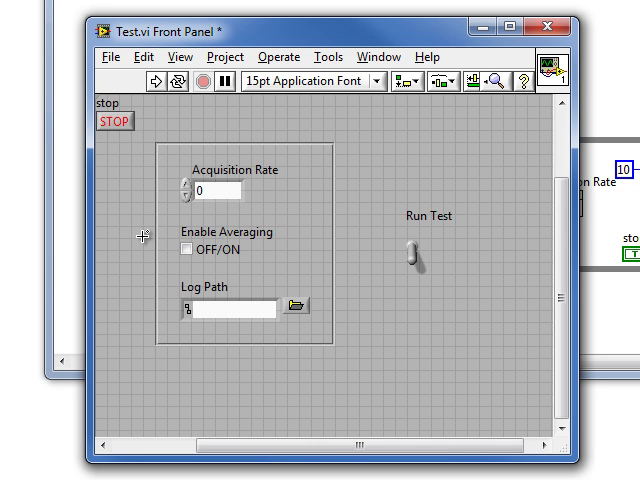
# Step: Place the stop button below the Run Test switch on the front panel
pyautogui.moveTo(210, 190); pyautogui.dragTo(258, 216)
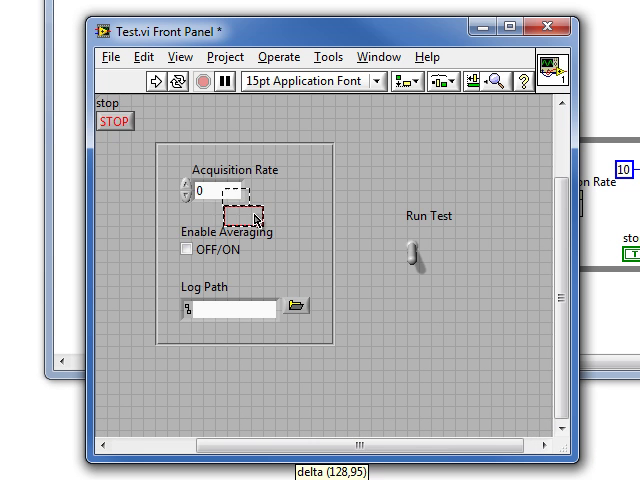
pyautogui.moveTo(114, 120); pyautogui.dragTo(444, 336)
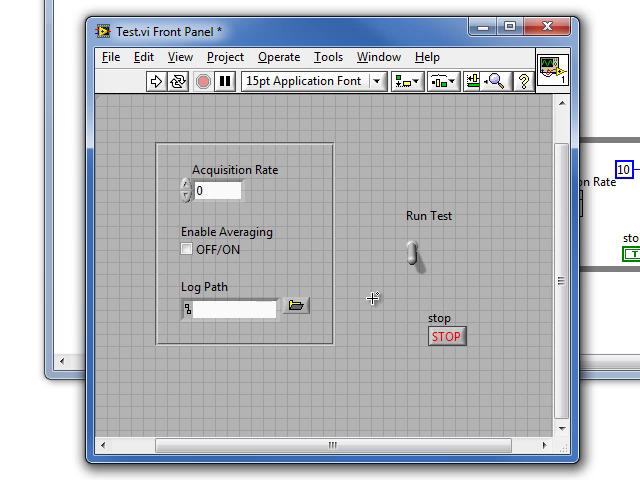
# Step: Run Test.vi, flip Run Test to gray out Acquisition Rate, then stop the VI
pyautogui.click(152, 82)
pyautogui.write('5')
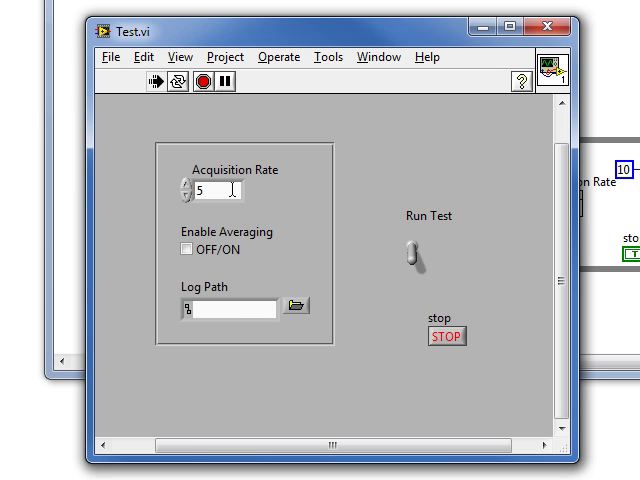
pyautogui.moveTo(268, 244)
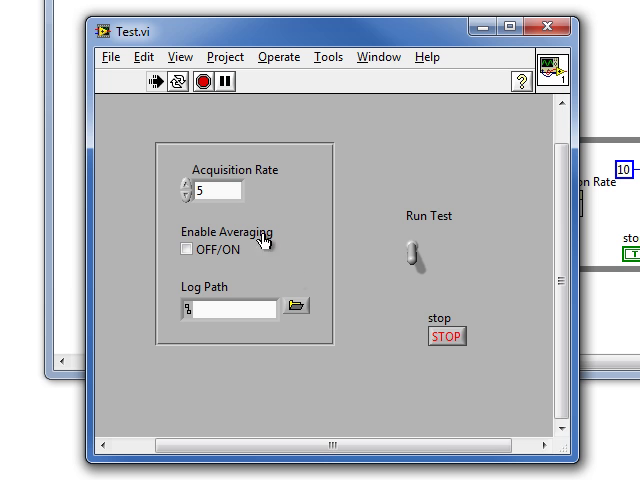
pyautogui.click(404, 246)
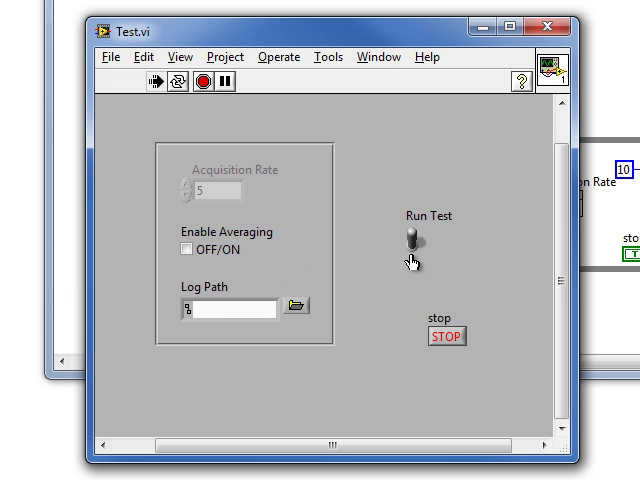
pyautogui.moveTo(188, 212)
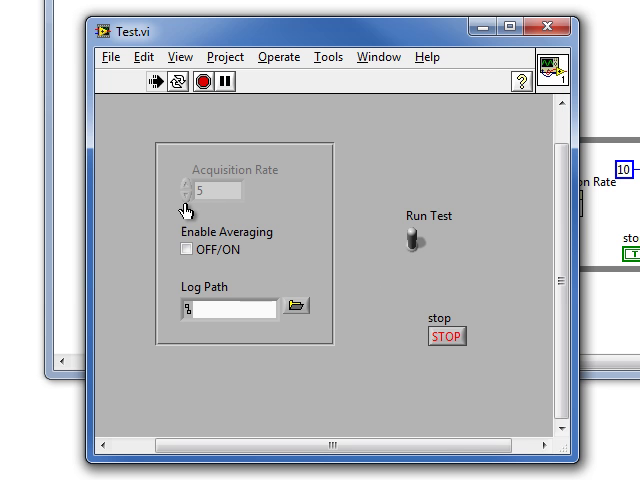
pyautogui.moveTo(414, 250)
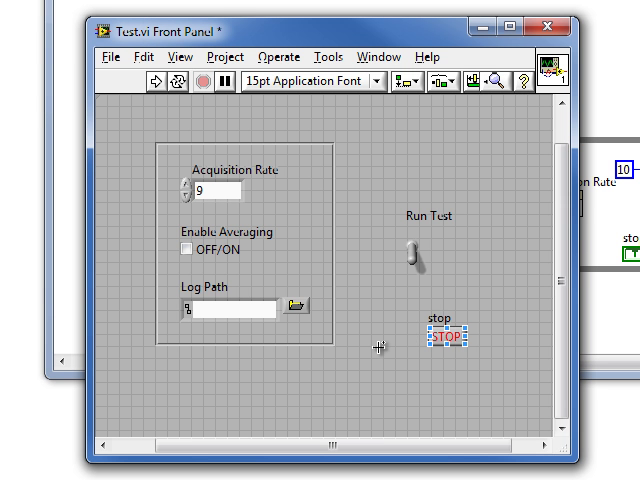
pyautogui.click(380, 348)
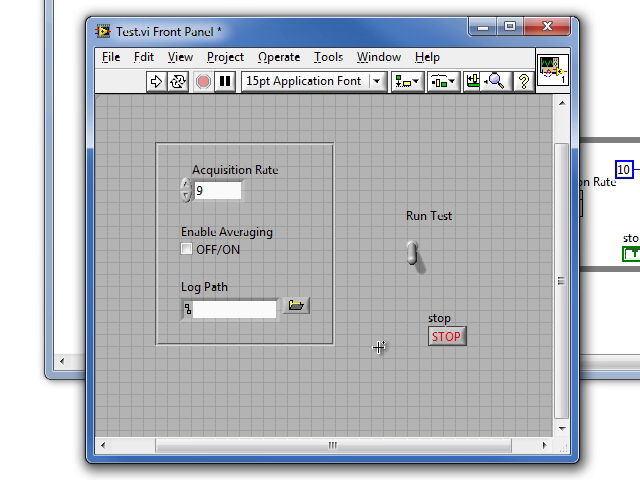